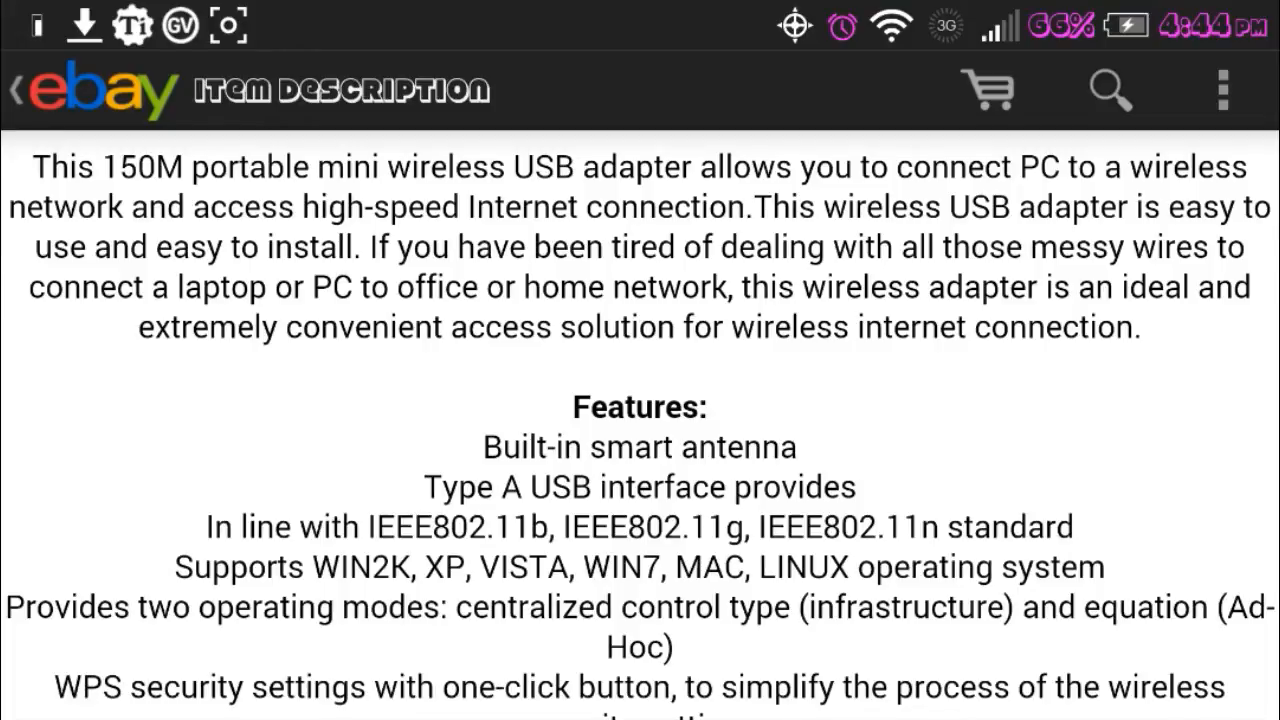
- Scroll through the adapter's description to the Specification and Package sections and back
{"action": "scroll", "scroll_direction": "down", "scroll_amount": 3}
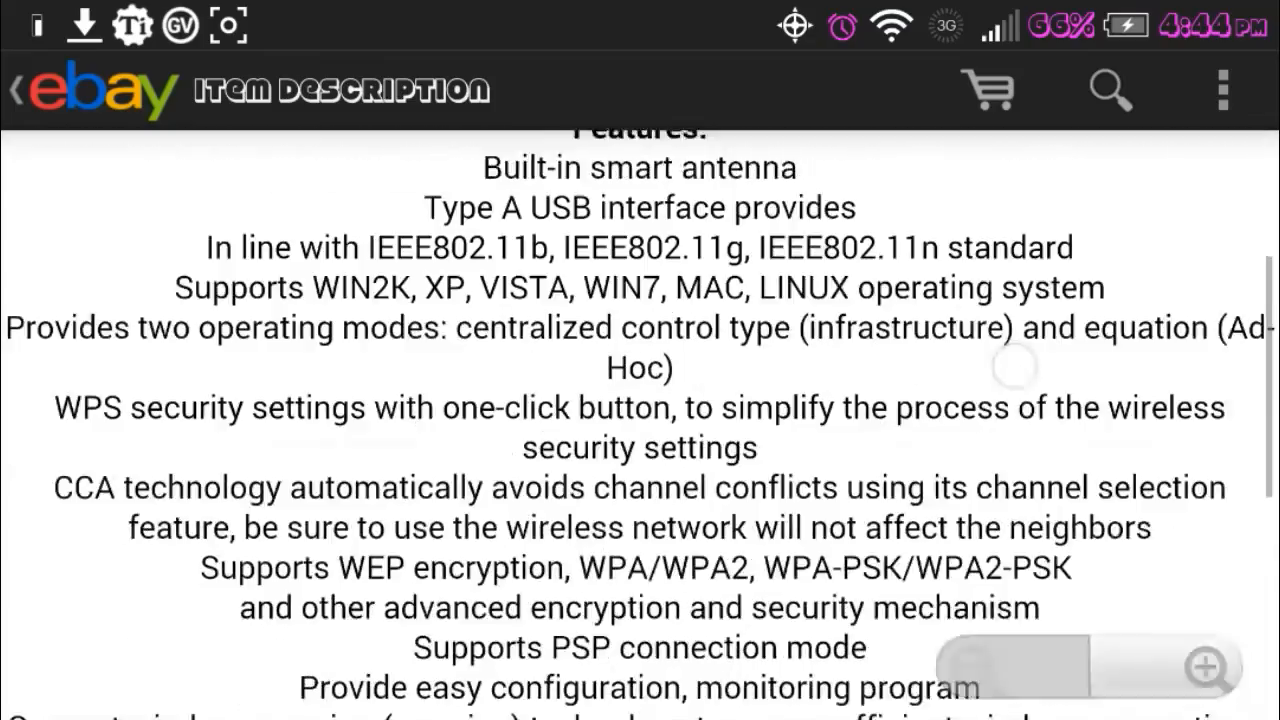
{"action": "scroll", "scroll_direction": "down", "scroll_amount": 3}
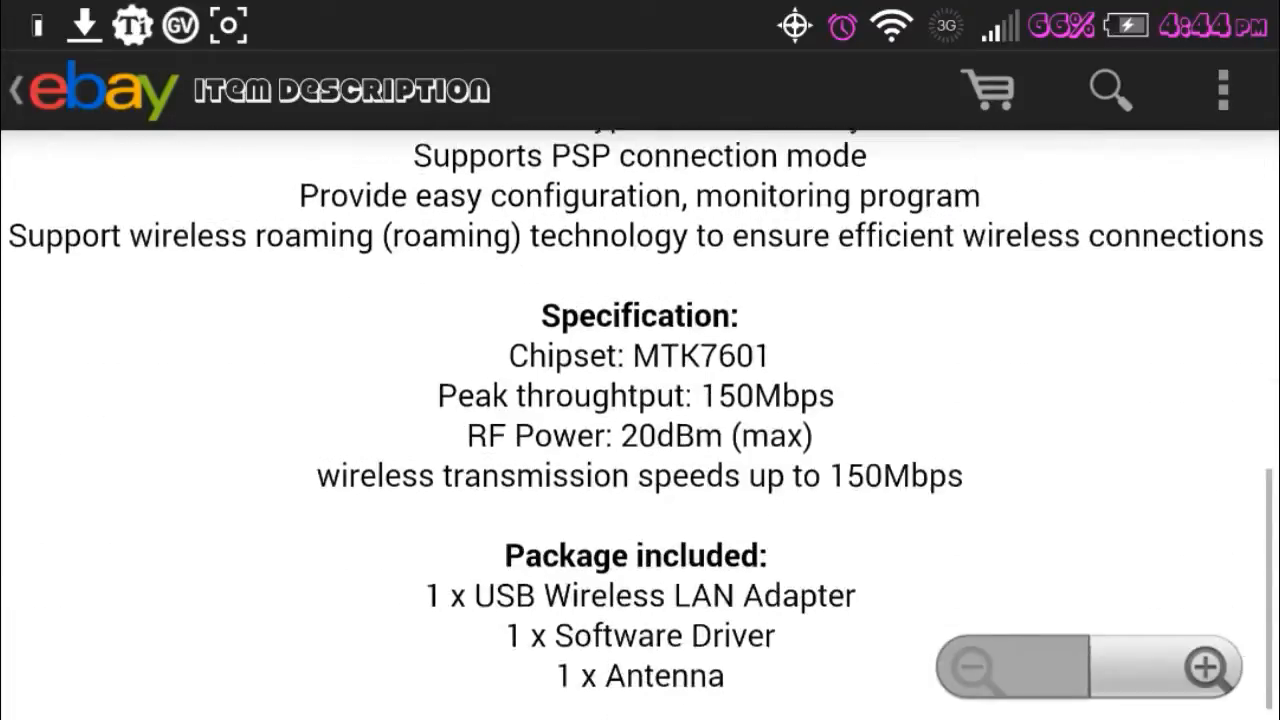
{"action": "scroll", "scroll_direction": "up", "scroll_amount": 3}
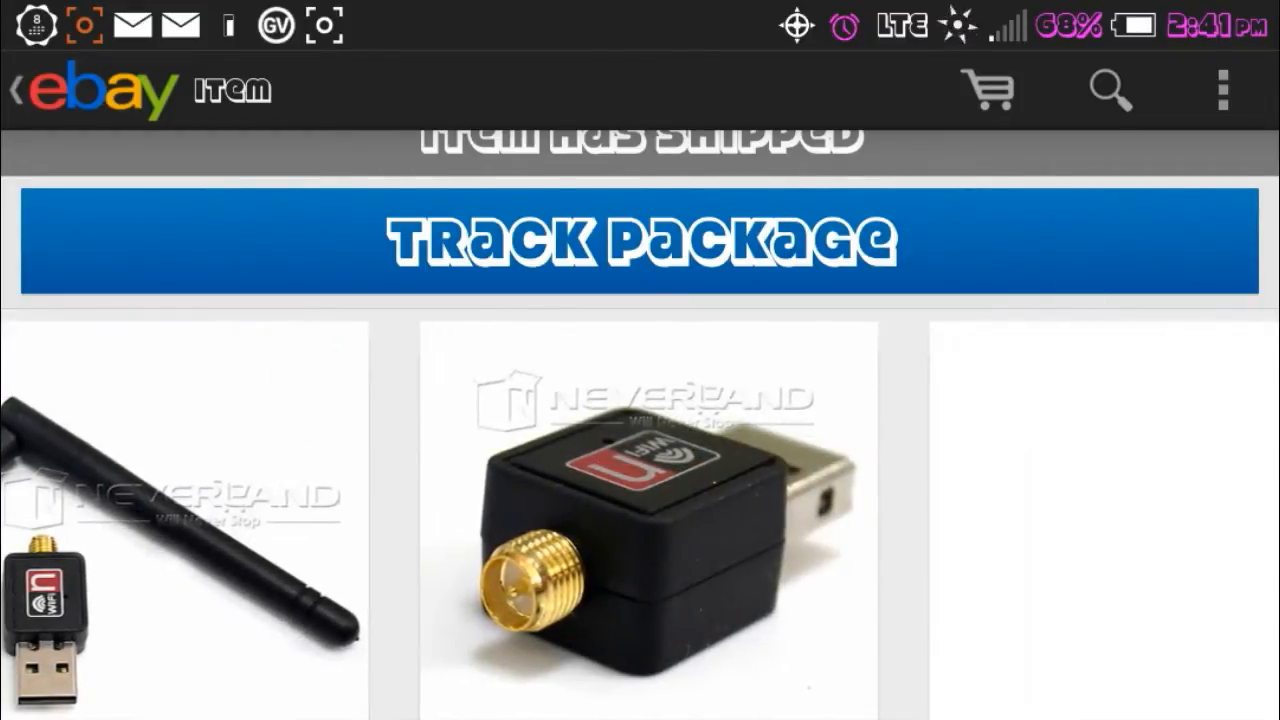
- Browse the adapter's product and packaging photos in the item carousel
{"action": "scroll", "scroll_direction": "down", "scroll_amount": 3}
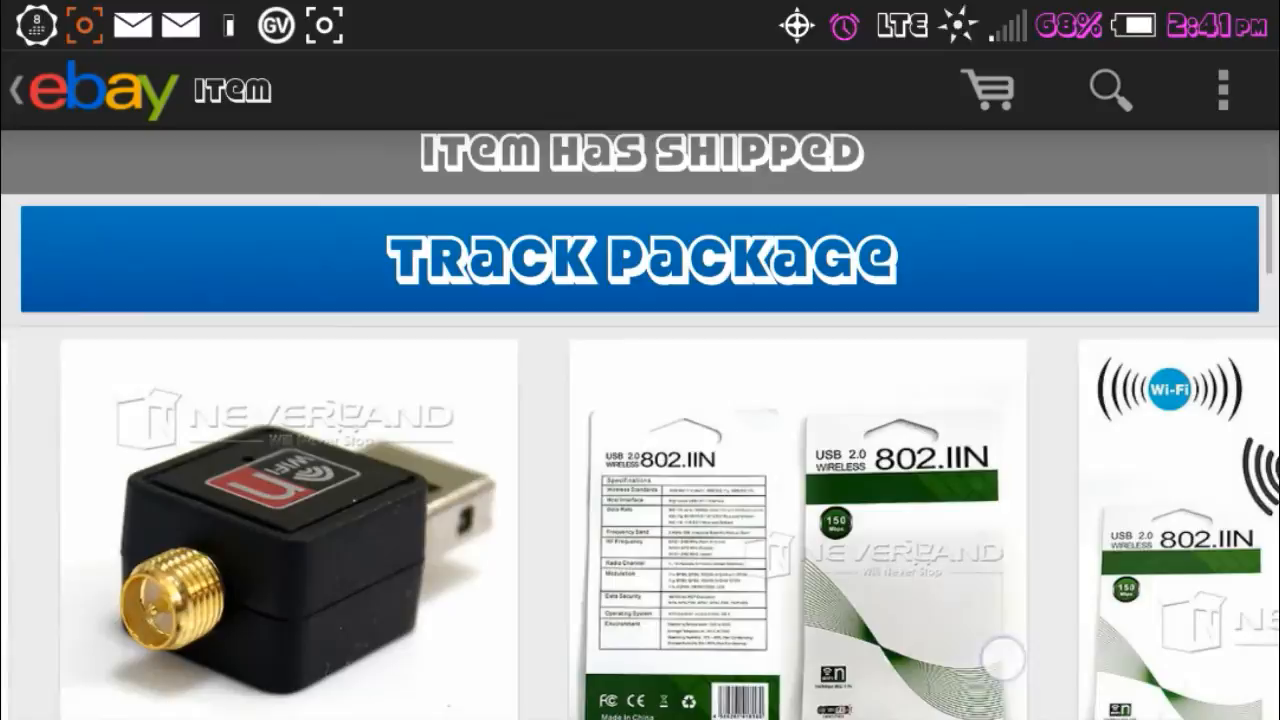
{"action": "scroll", "scroll_direction": "down", "scroll_amount": 3}
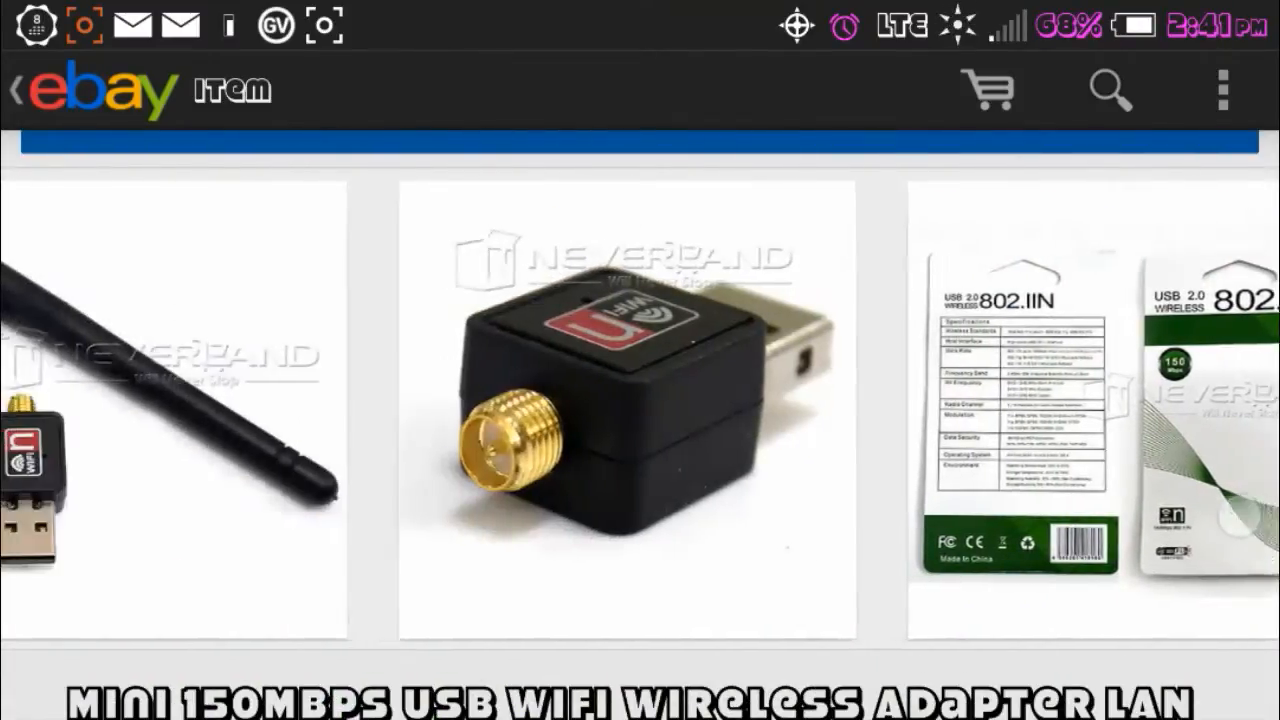
{"action": "scroll", "scroll_direction": "left", "scroll_amount": 3}
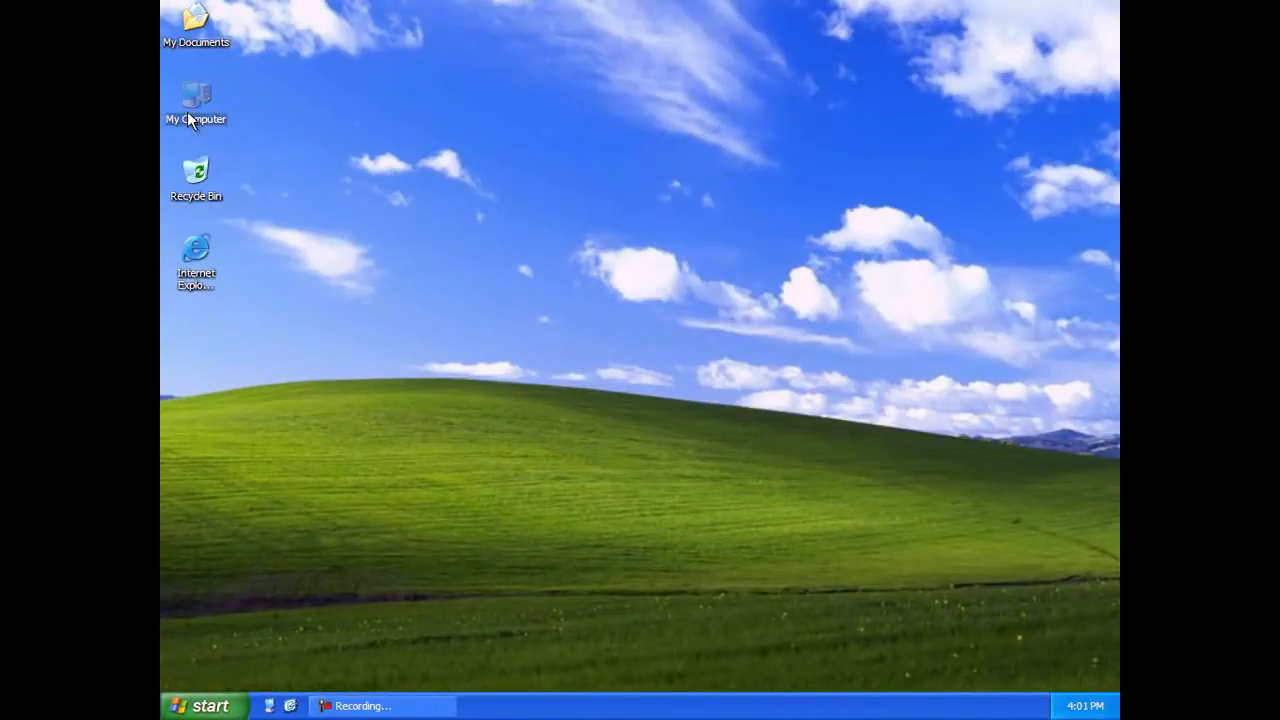
- Open My Computer and then the BEINI CD drive (H:)
{"action": "right_click", "coordinate": [196, 100]}
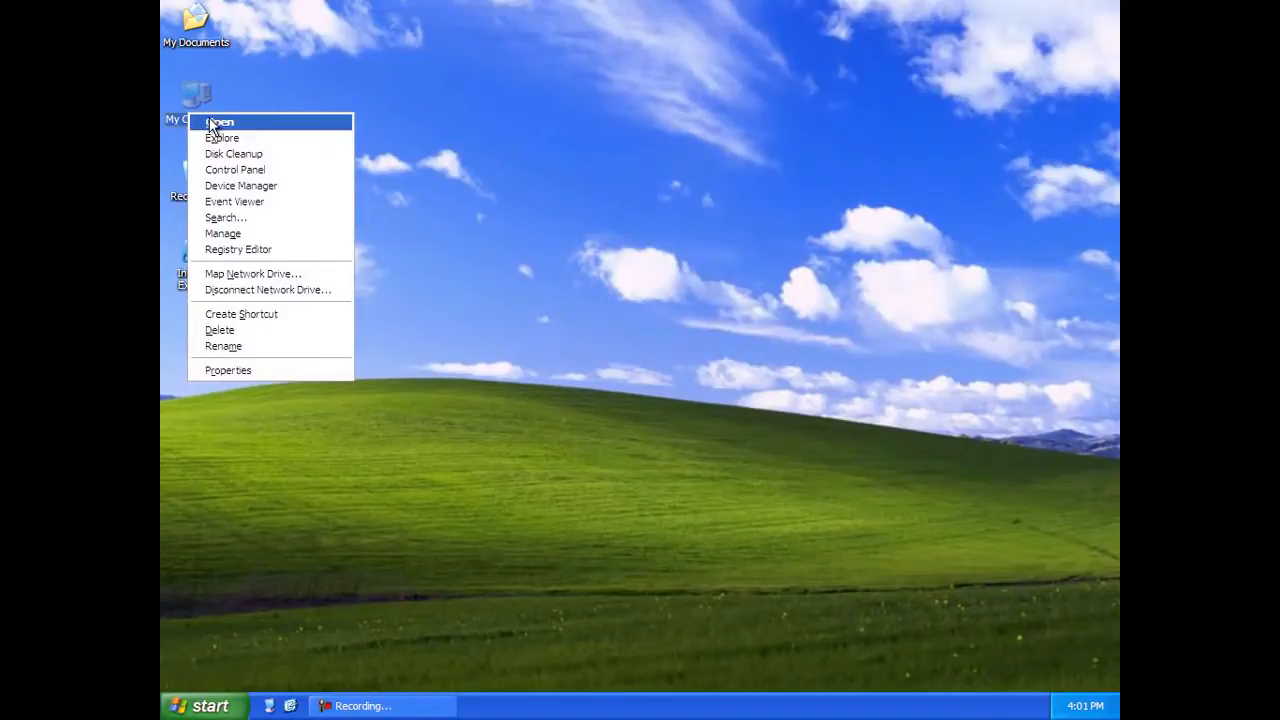
{"action": "left_click", "coordinate": [219, 121]}
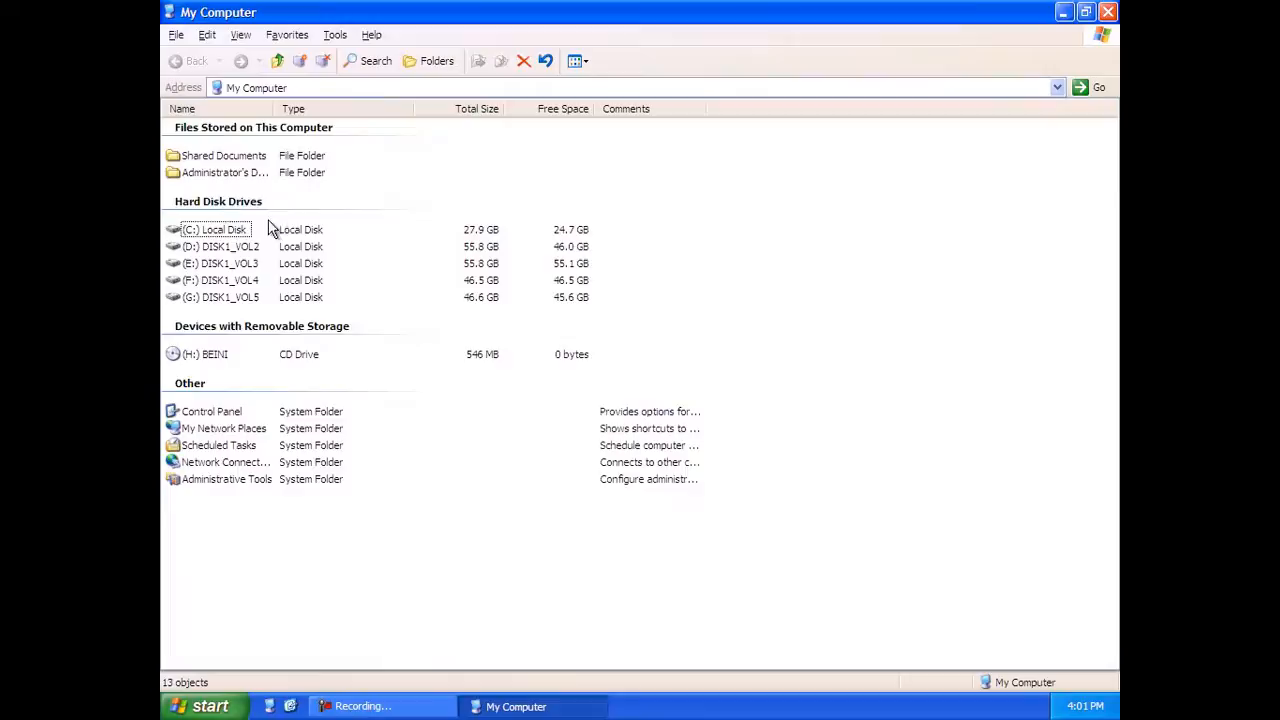
{"action": "mouse_move", "coordinate": [210, 362]}
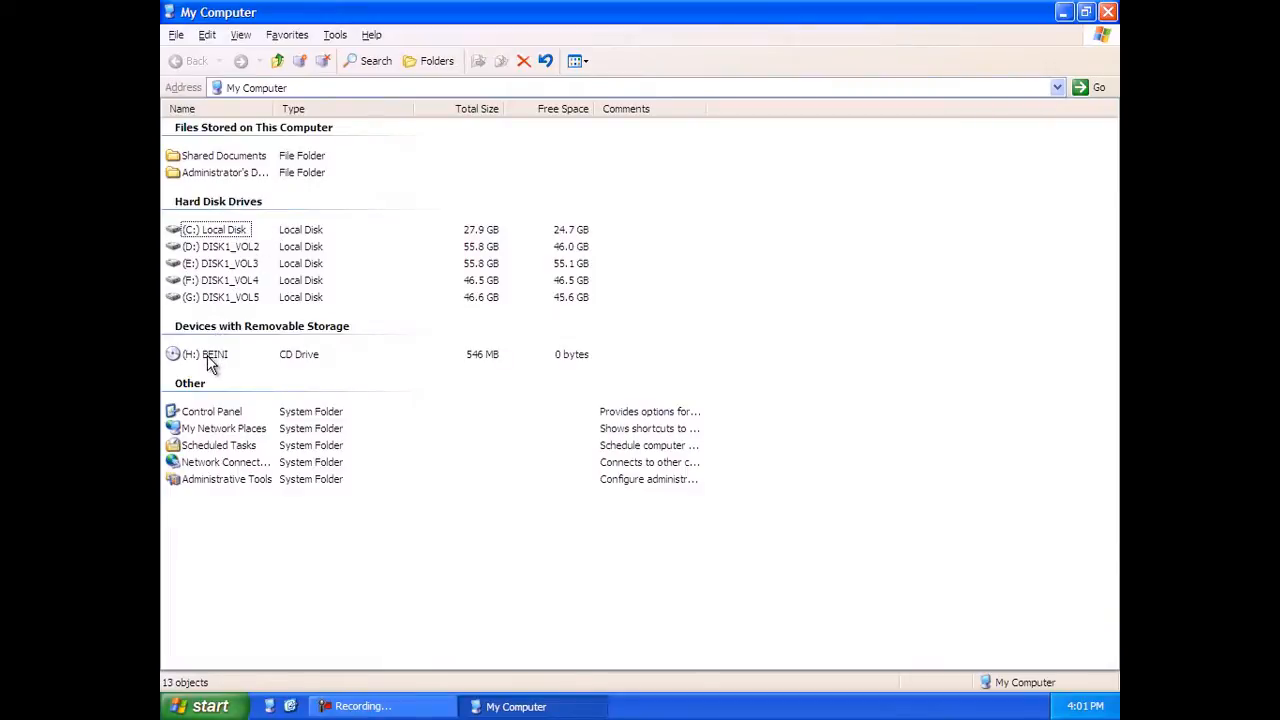
{"action": "right_click", "coordinate": [205, 354]}
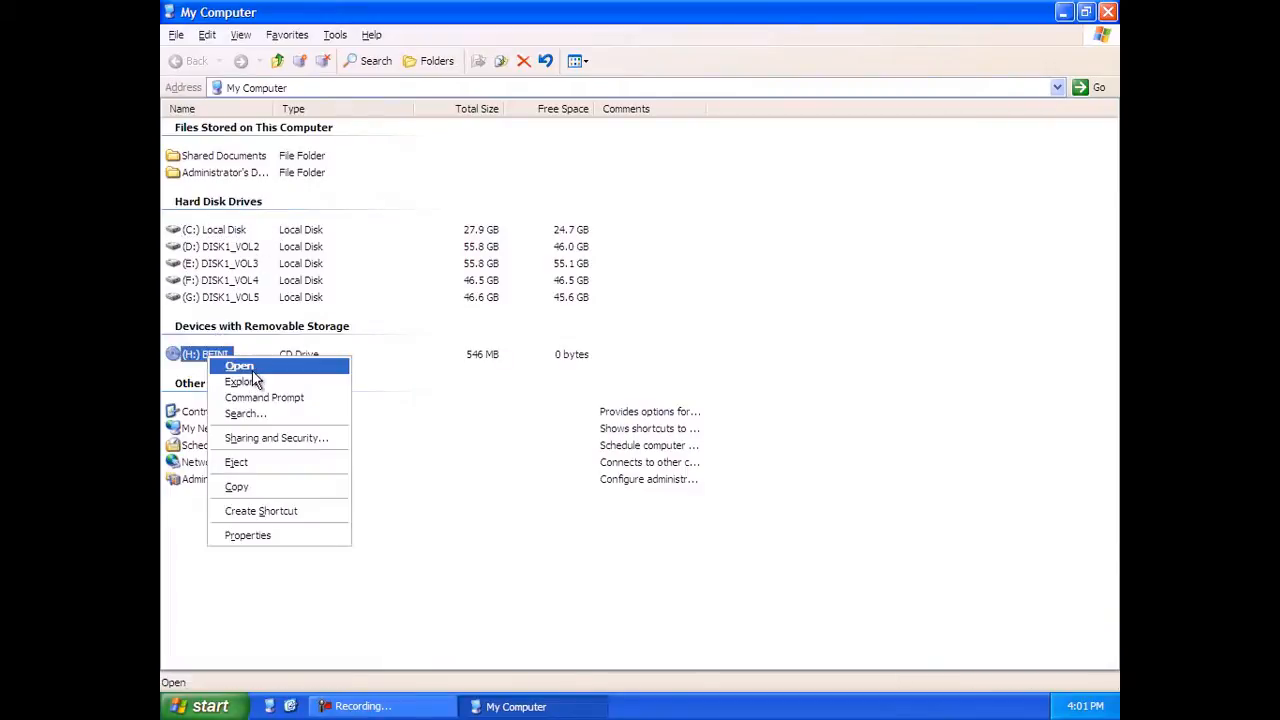
{"action": "left_click", "coordinate": [239, 365]}
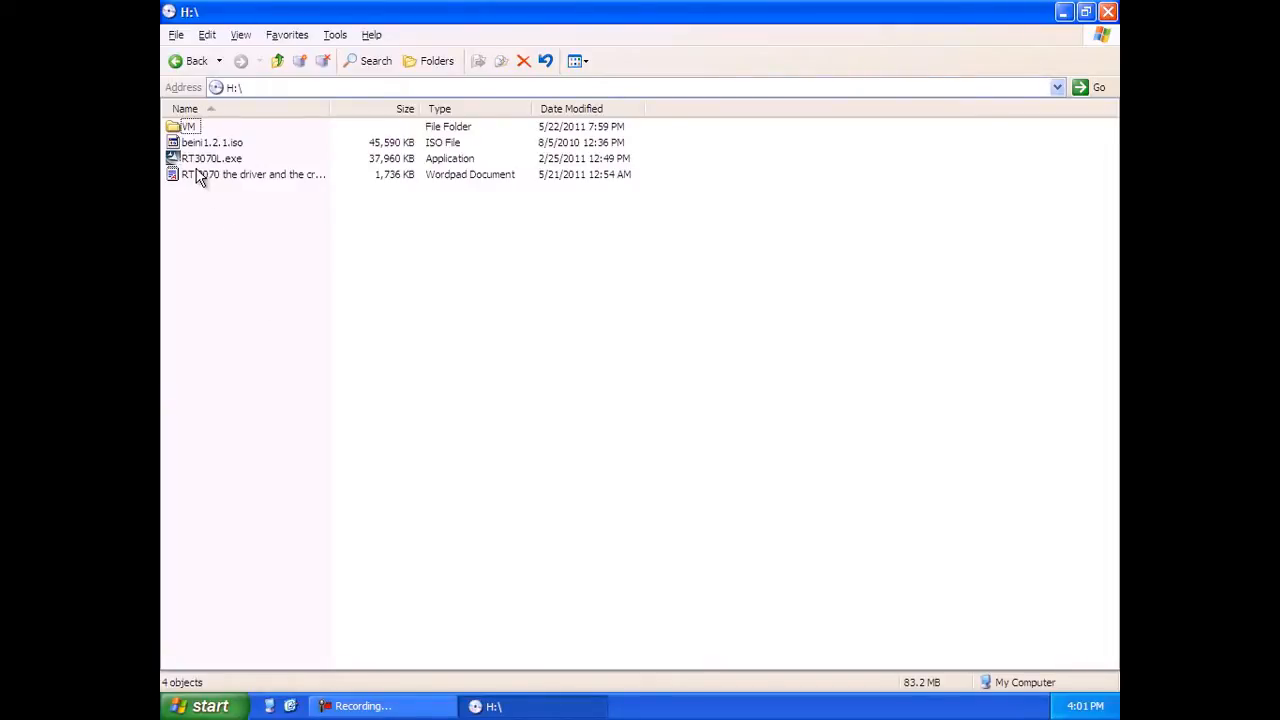
- Launch the RT3070L.exe installer from the CD
{"action": "right_click", "coordinate": [210, 158]}
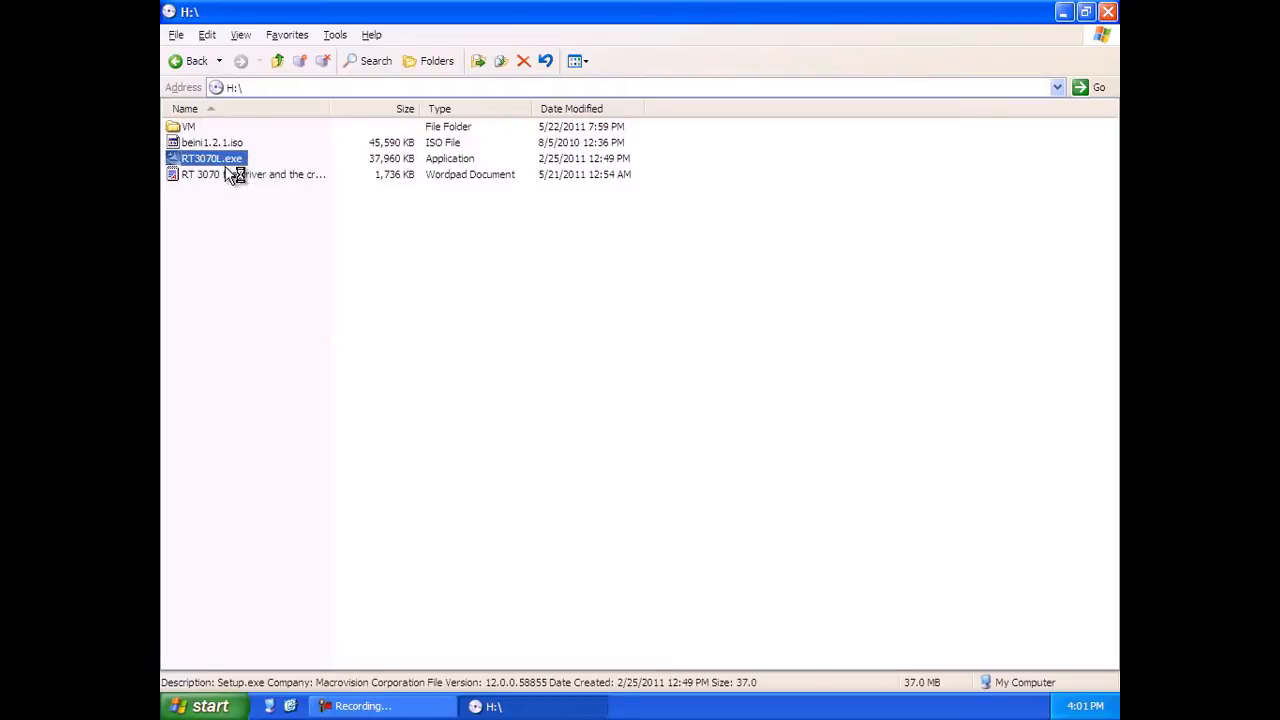
{"action": "mouse_move", "coordinate": [452, 233]}
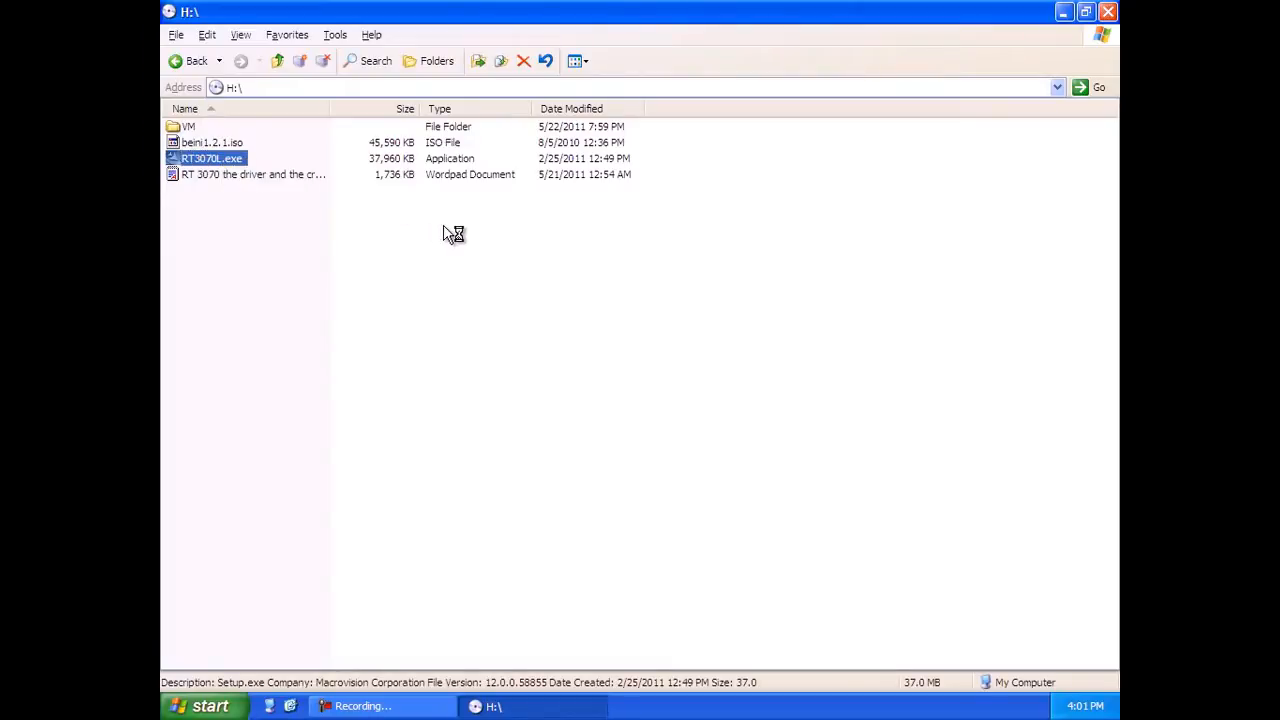
{"action": "double_click", "coordinate": [211, 158]}
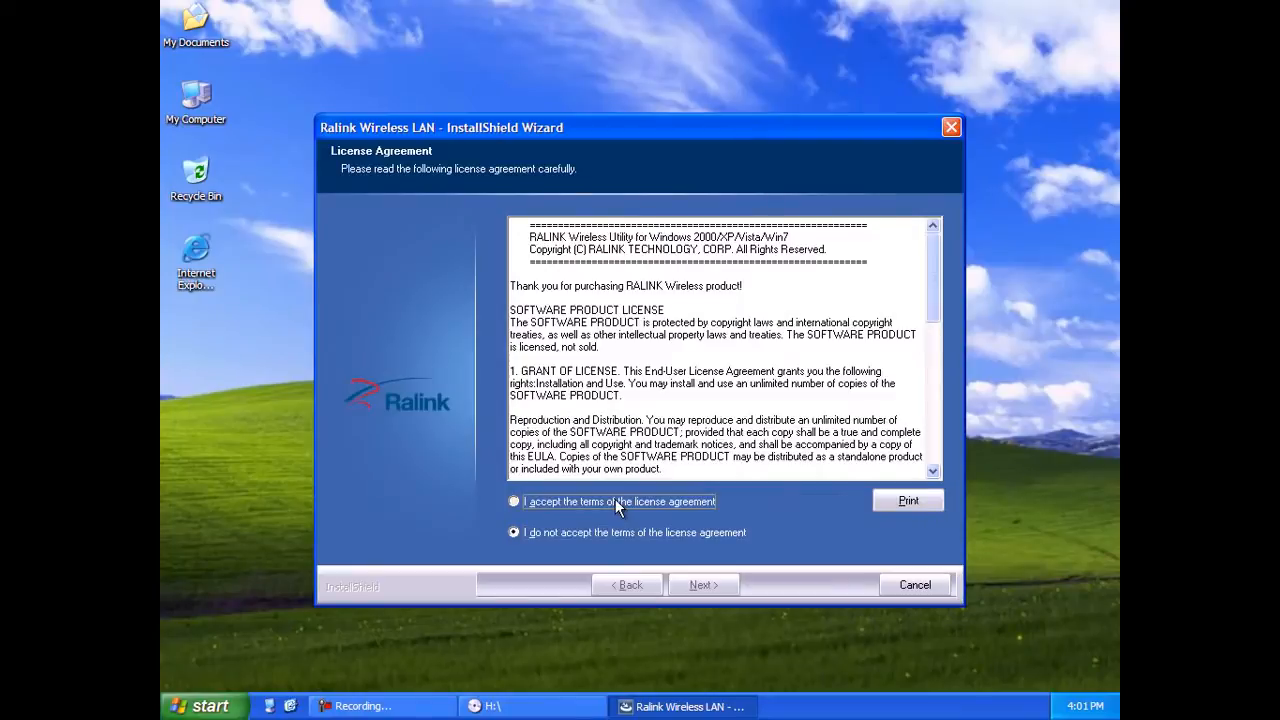
- Accept the license and install driver, Ralink WLAN Utility and Ralink Configuration Tool
{"action": "left_click", "coordinate": [514, 501]}
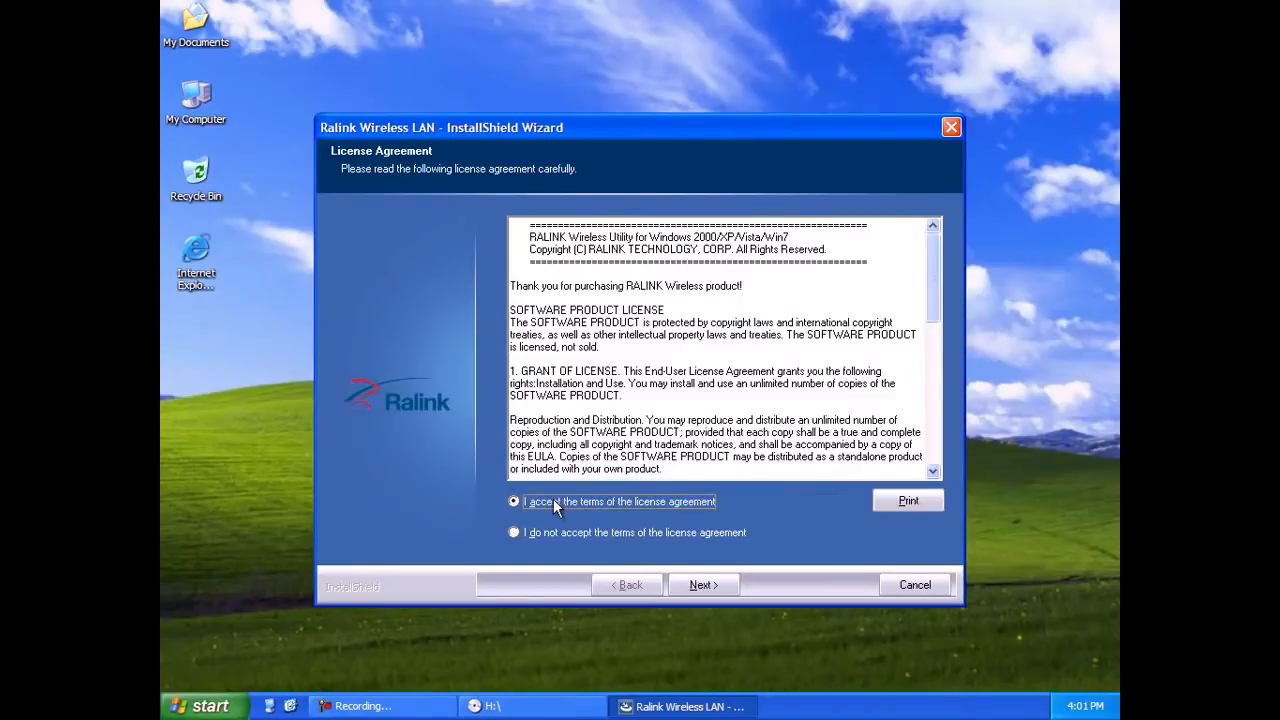
{"action": "mouse_move", "coordinate": [668, 555]}
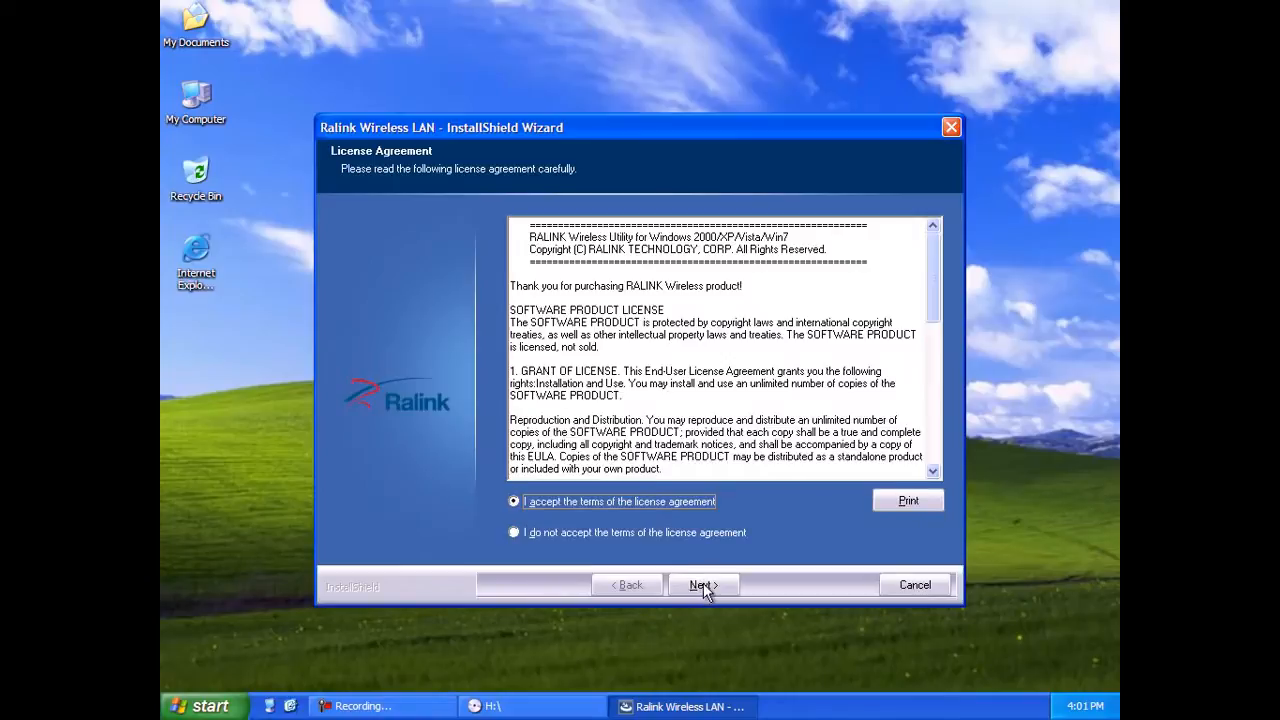
{"action": "left_click", "coordinate": [702, 585]}
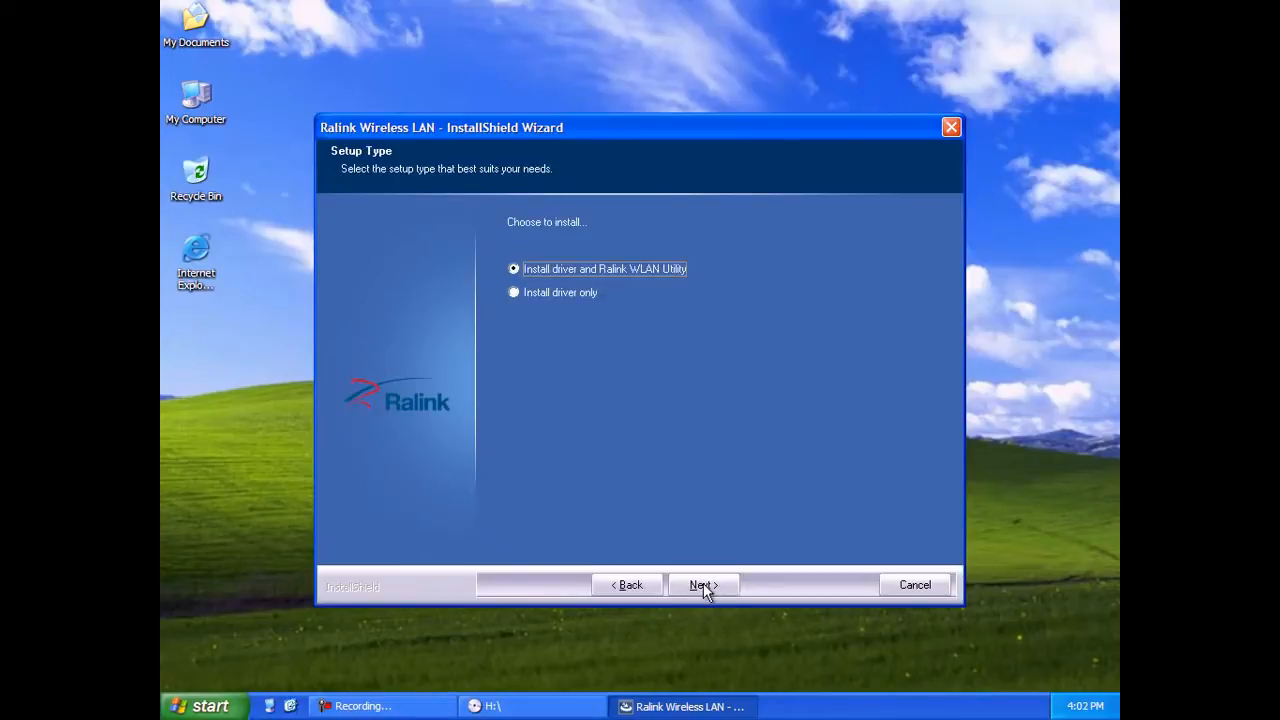
{"action": "left_click", "coordinate": [702, 585]}
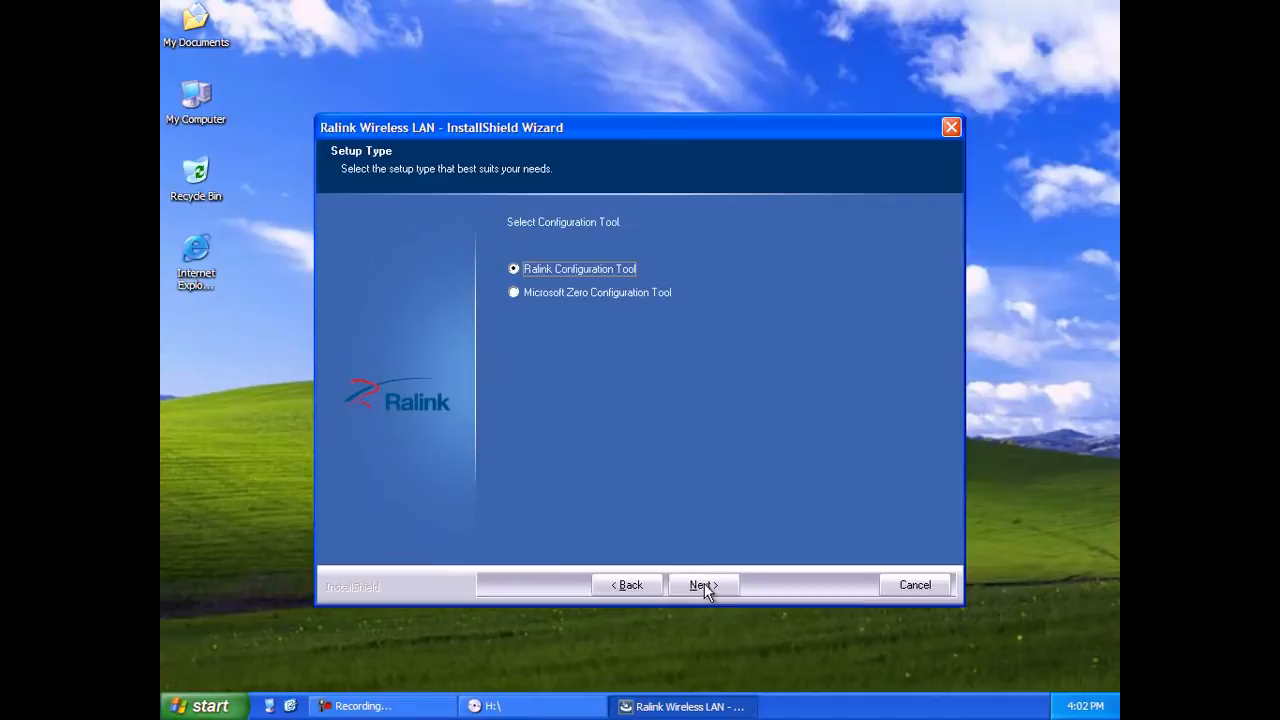
{"action": "left_click", "coordinate": [701, 585]}
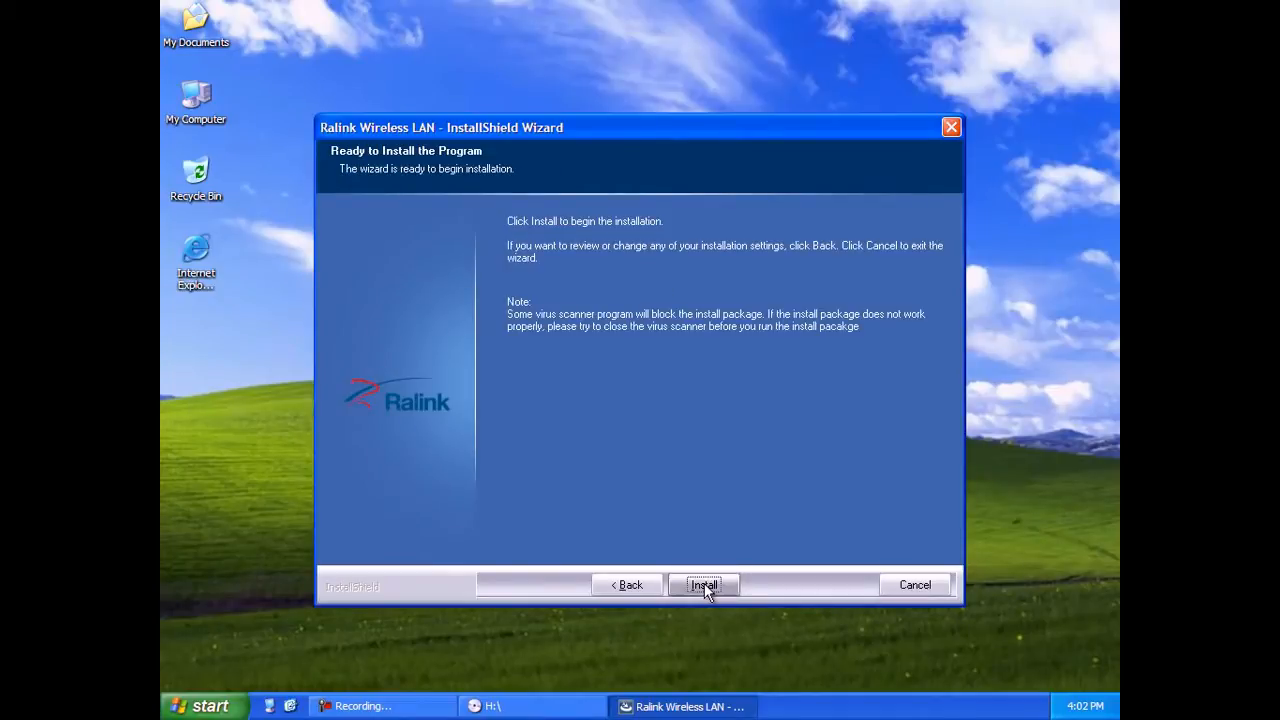
{"action": "left_click", "coordinate": [703, 585]}
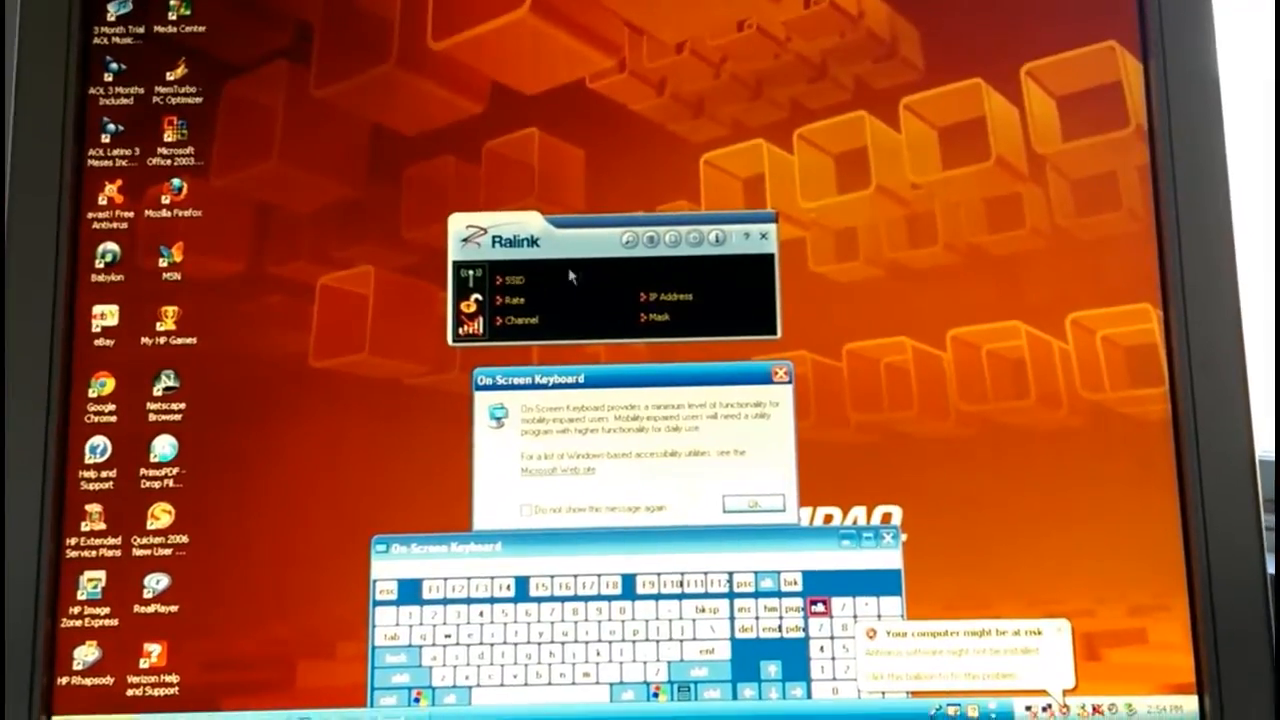
- Show the Available Networks list in the Ralink utility
{"action": "left_click", "coordinate": [638, 243]}
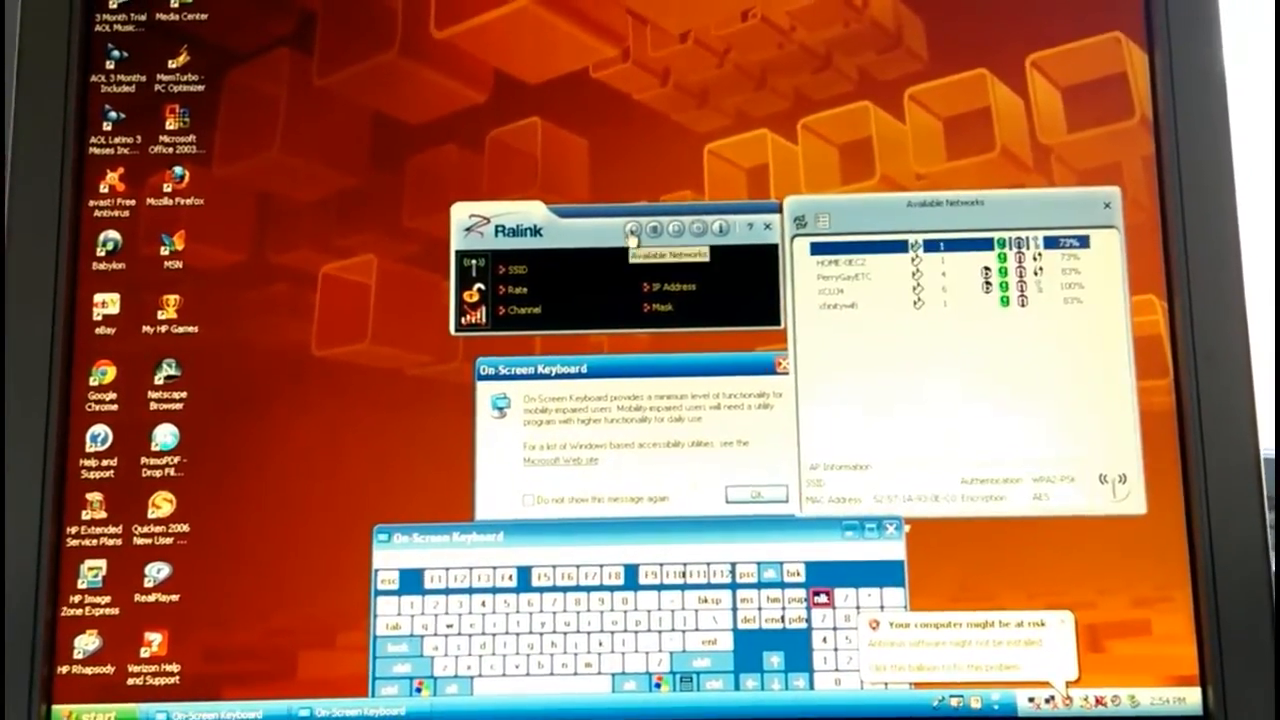